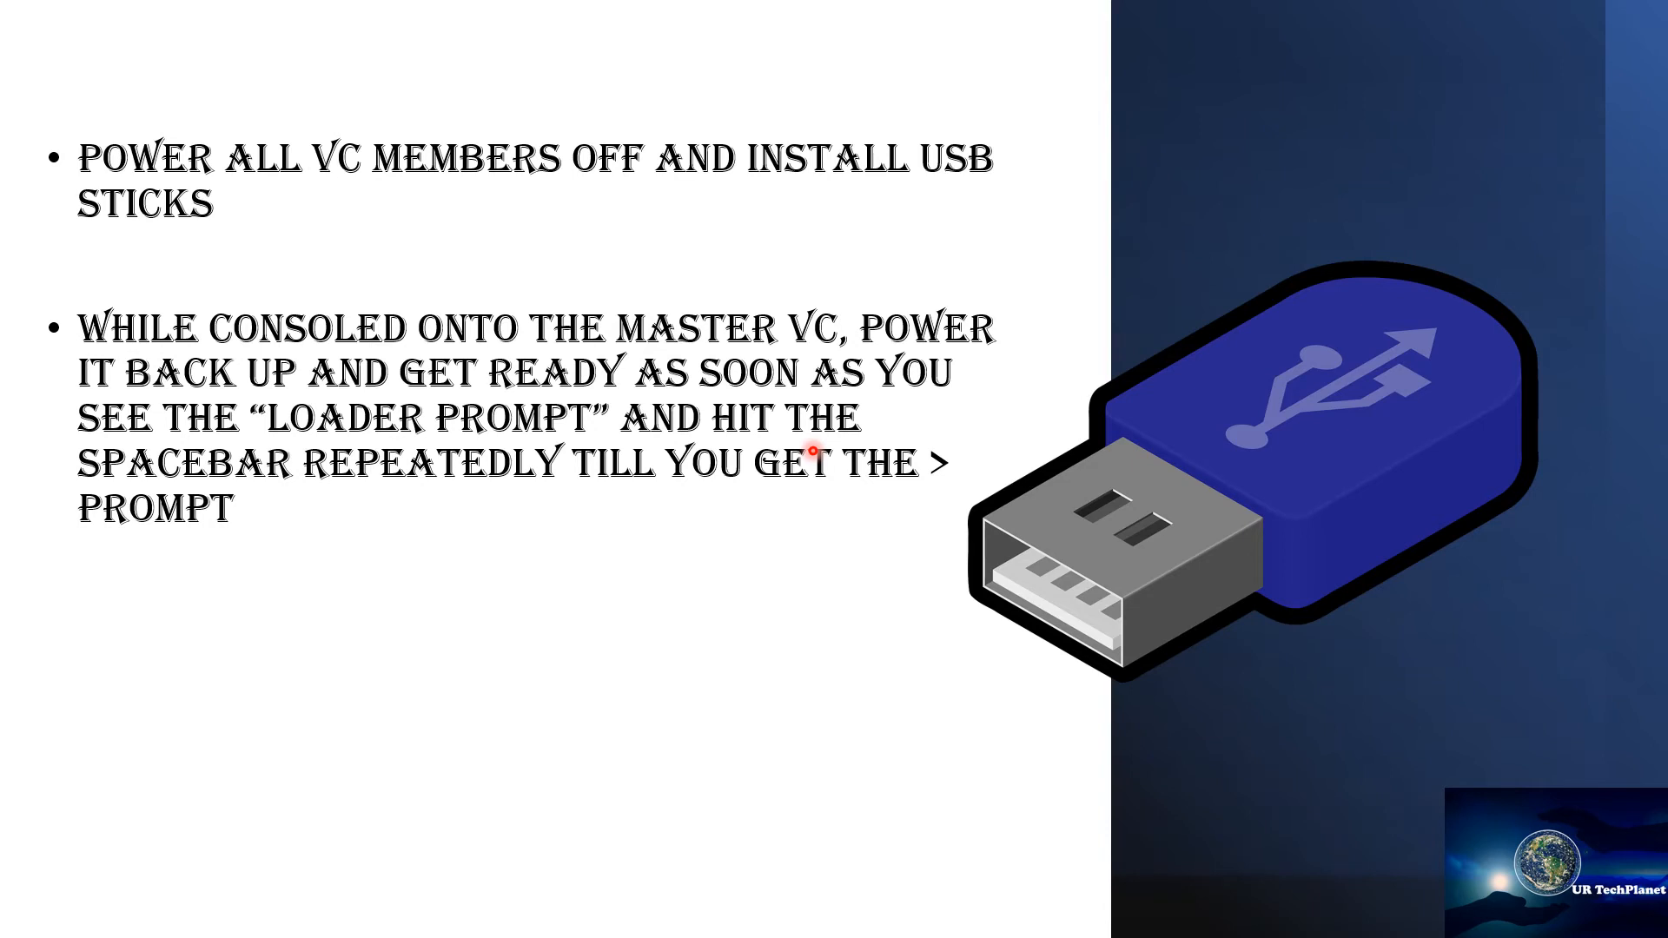
key("Right")
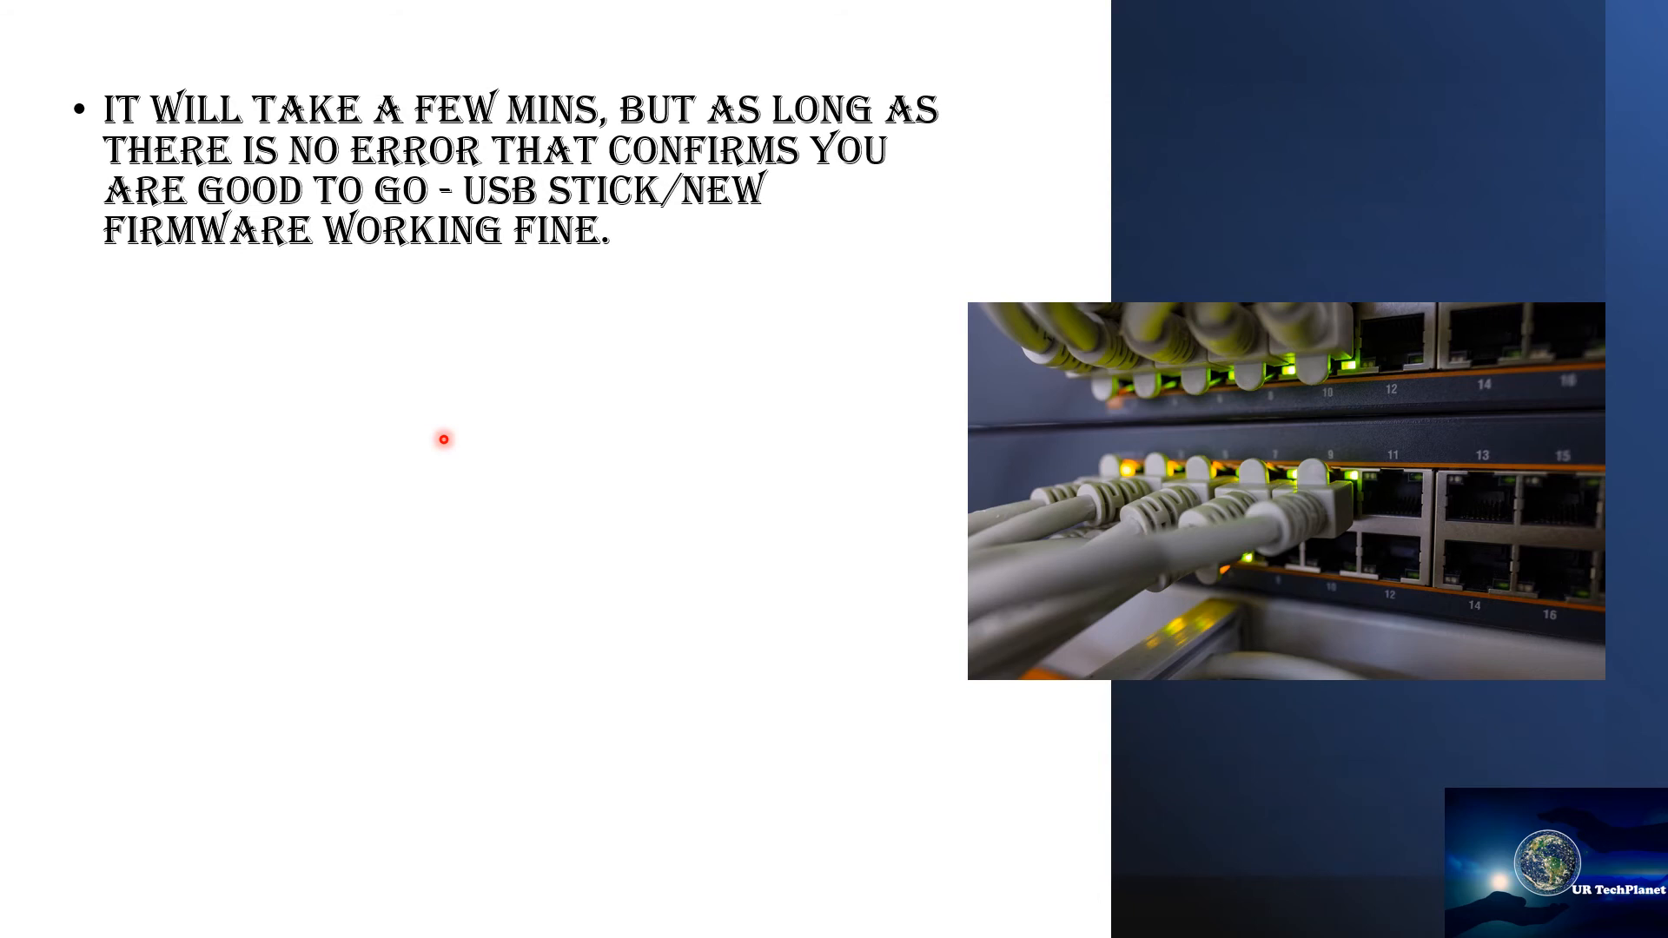